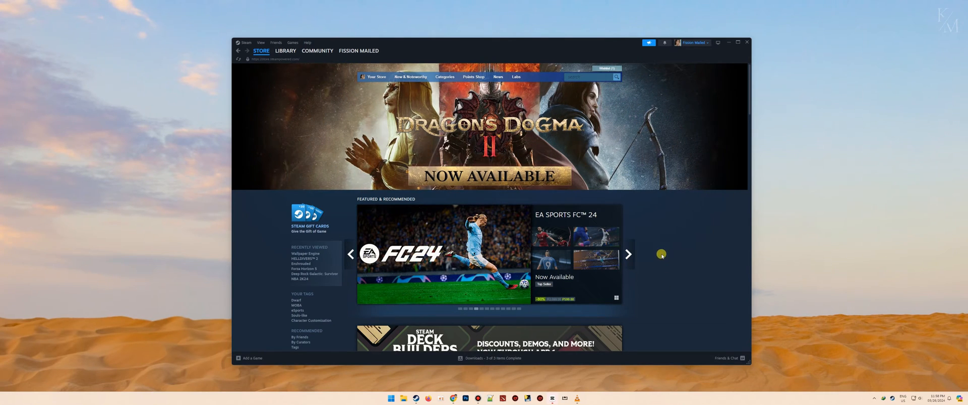
pyautogui.moveTo(261, 216)
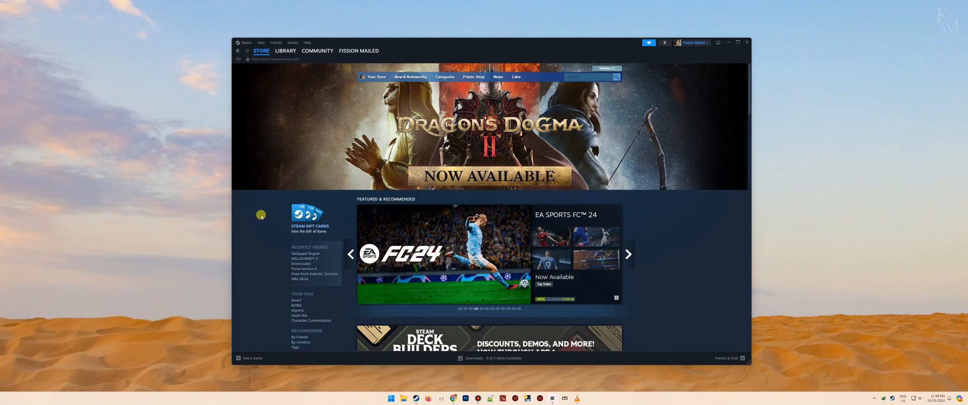
# Step: Go to the Library home and bring up the Sekiro: Shadows Die Twice game page
pyautogui.click(286, 50)
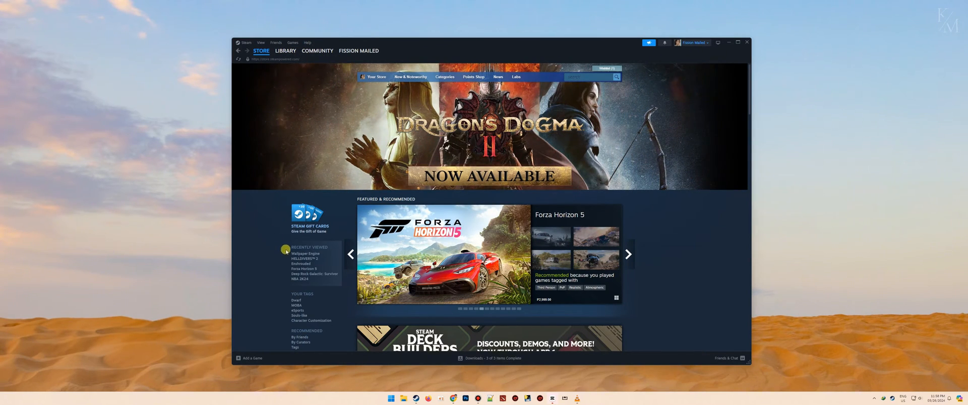
pyautogui.scroll(-3)
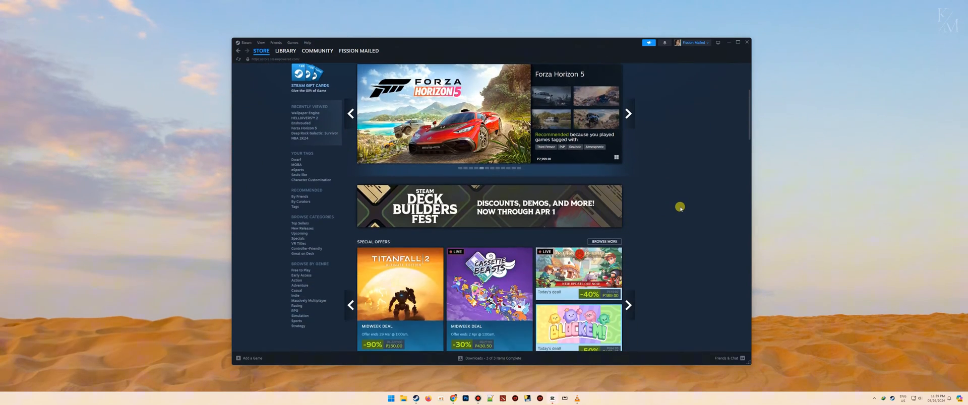
pyautogui.scroll(-3)
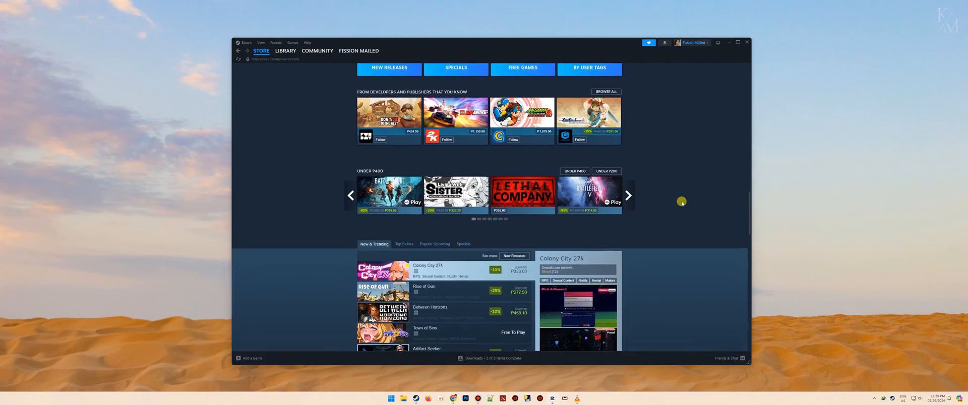
pyautogui.scroll(-3)
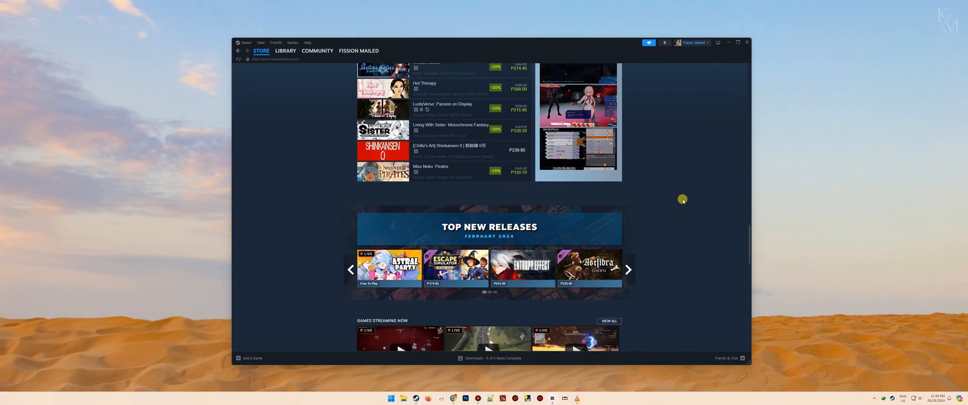
pyautogui.scroll(3)
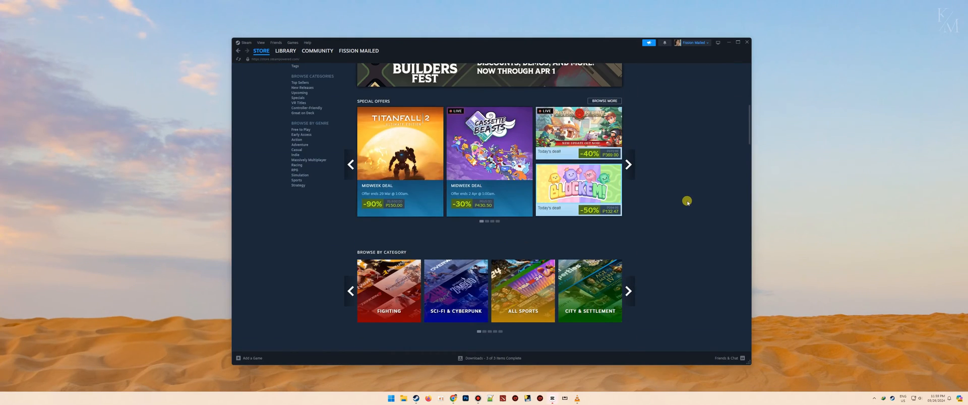
pyautogui.scroll(3)
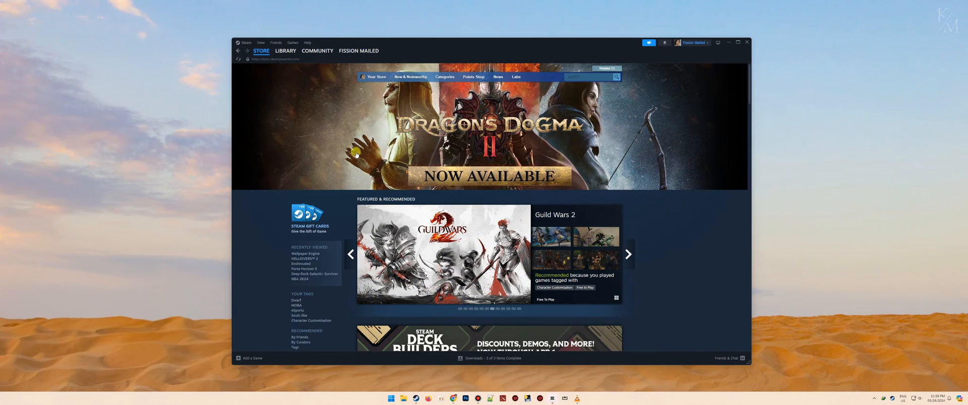
pyautogui.moveTo(359, 122)
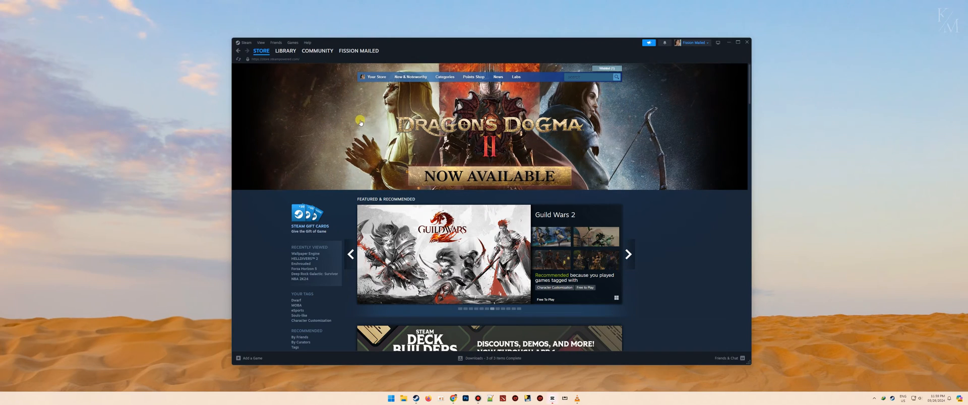
pyautogui.click(285, 50)
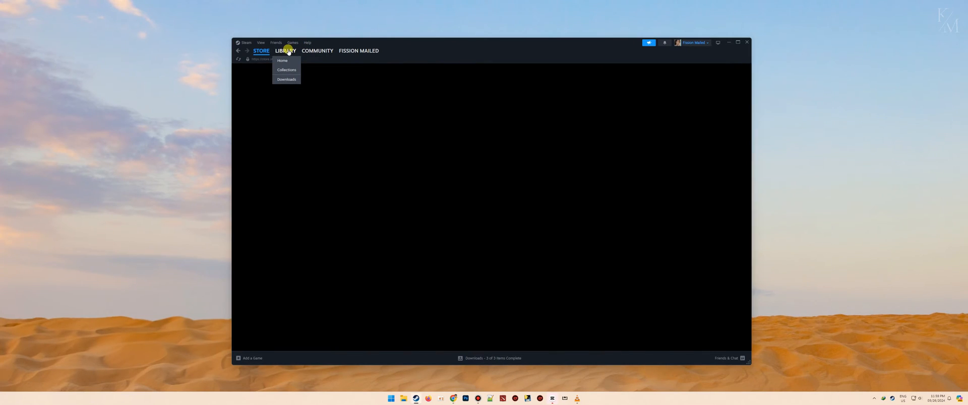
pyautogui.click(282, 60)
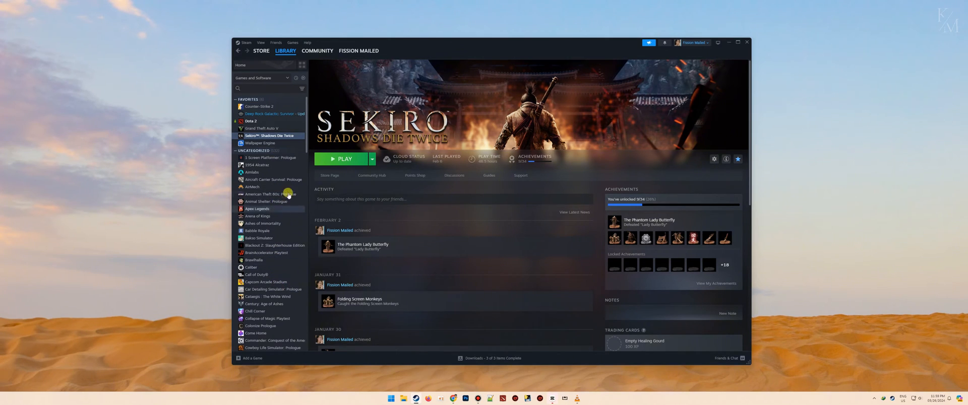
pyautogui.moveTo(289, 107)
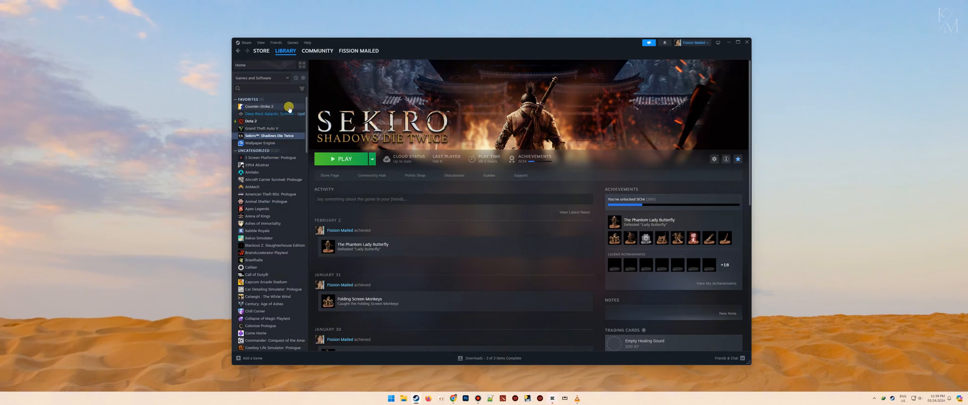
pyautogui.moveTo(281, 131)
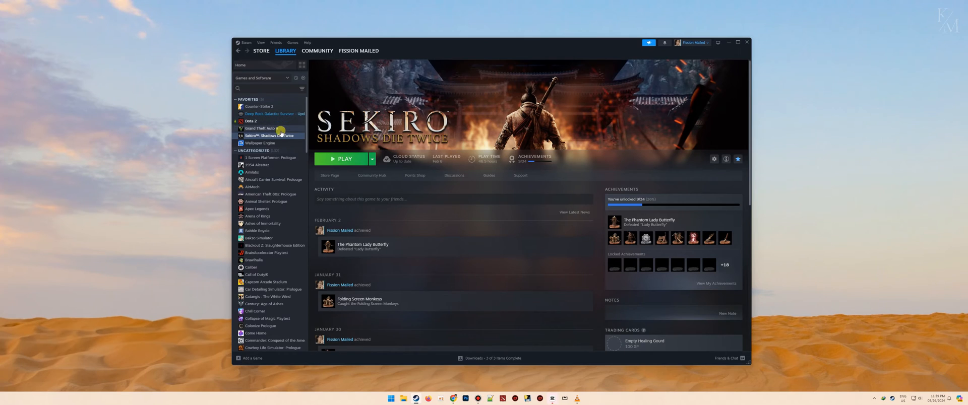
pyautogui.moveTo(490, 169)
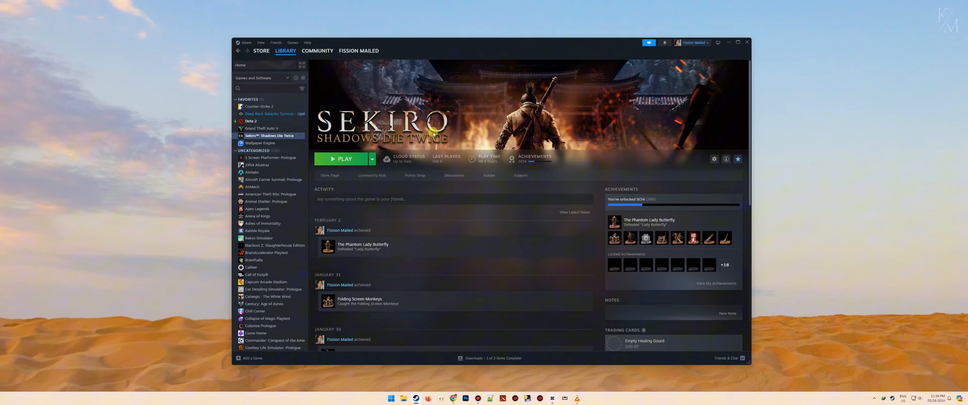
pyautogui.moveTo(572, 133)
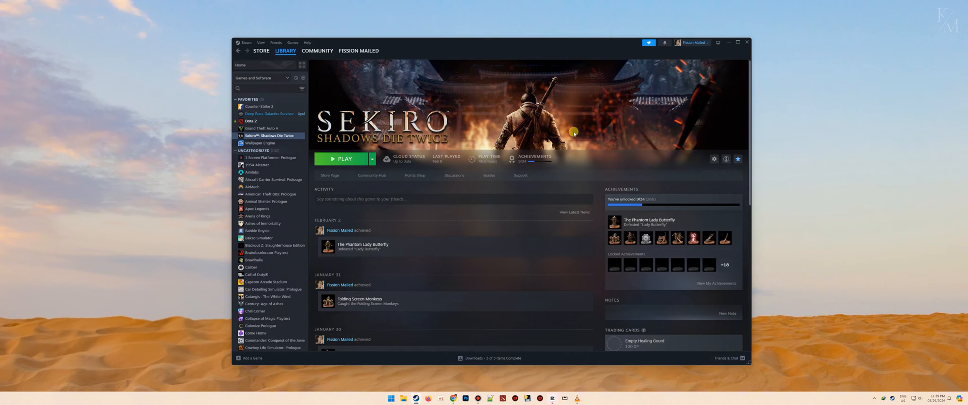
pyautogui.moveTo(364, 131)
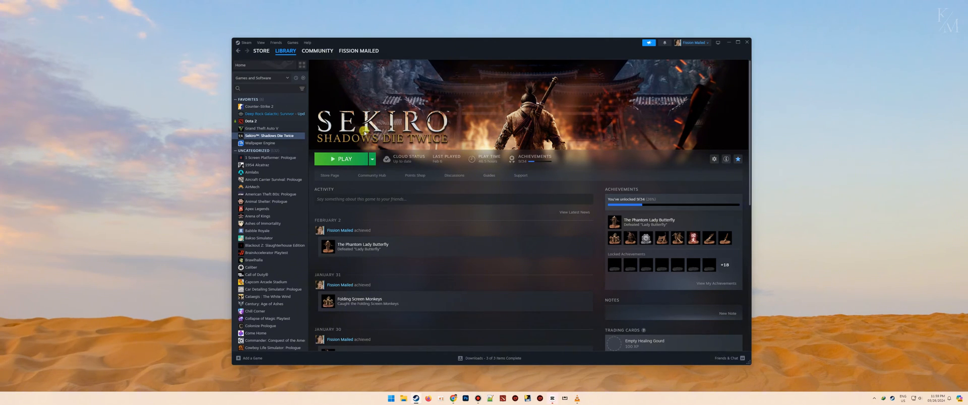
pyautogui.moveTo(567, 149)
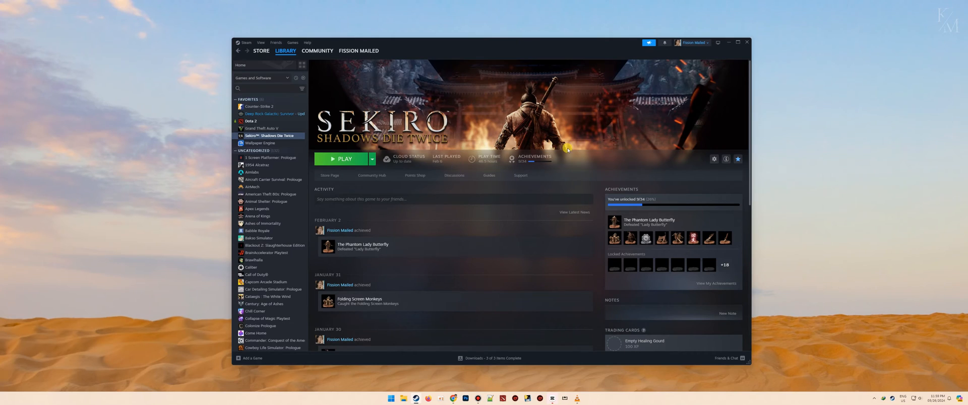
pyautogui.moveTo(674, 173)
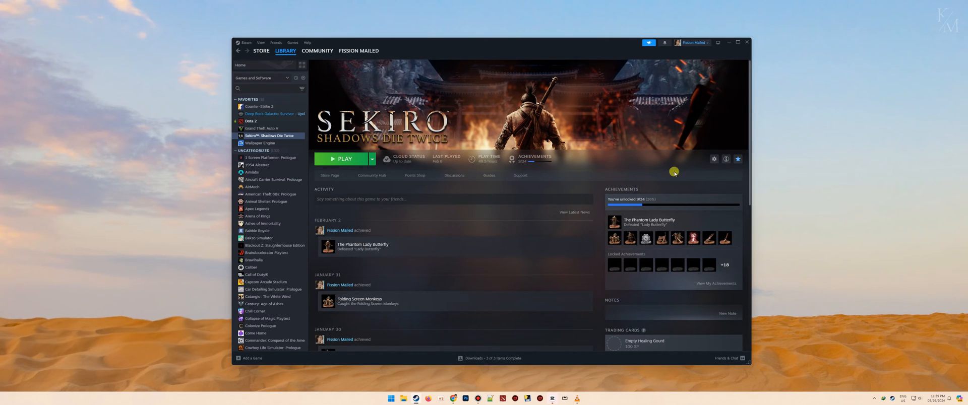
# Step: Briefly view Sekiro's Properties from the gear menu, then dismiss the window
pyautogui.click(714, 160)
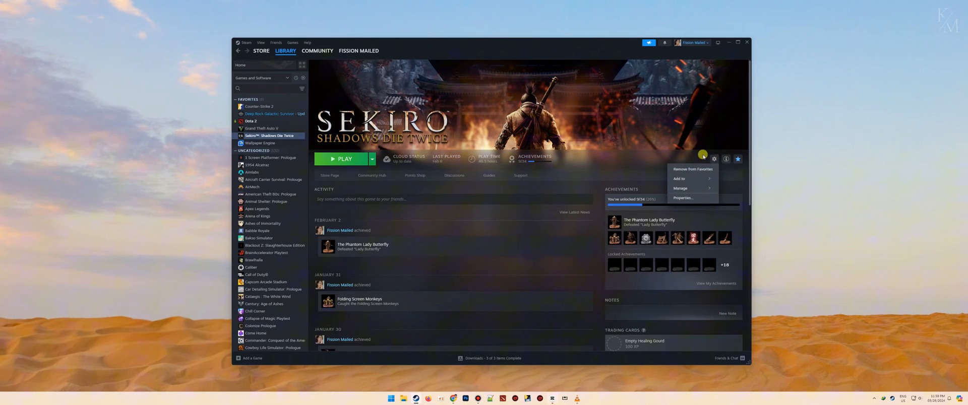
pyautogui.click(684, 198)
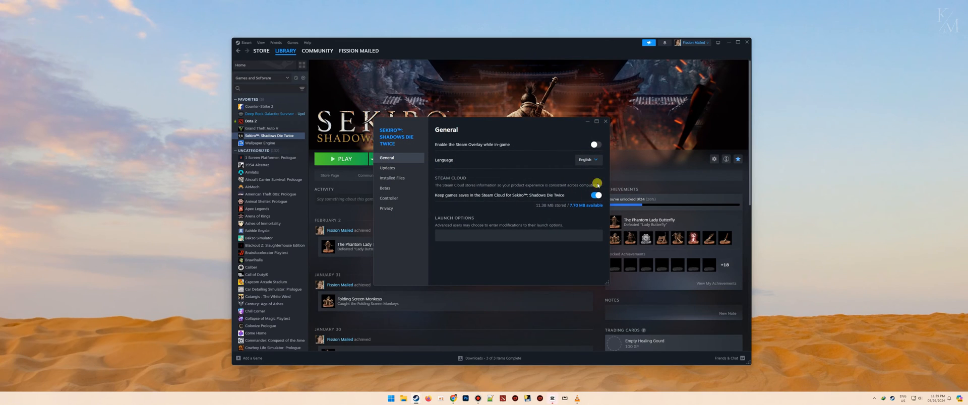
pyautogui.click(605, 121)
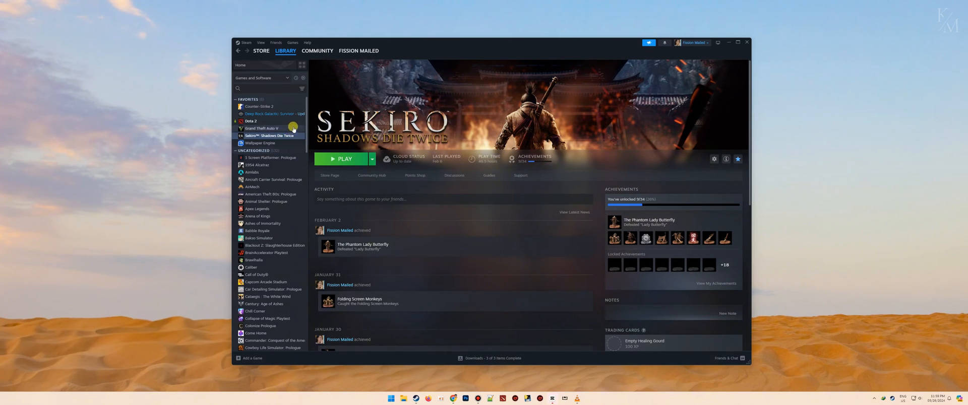
# Step: Reopen Sekiro's Properties on General settings from its library list entry
pyautogui.rightClick(268, 135)
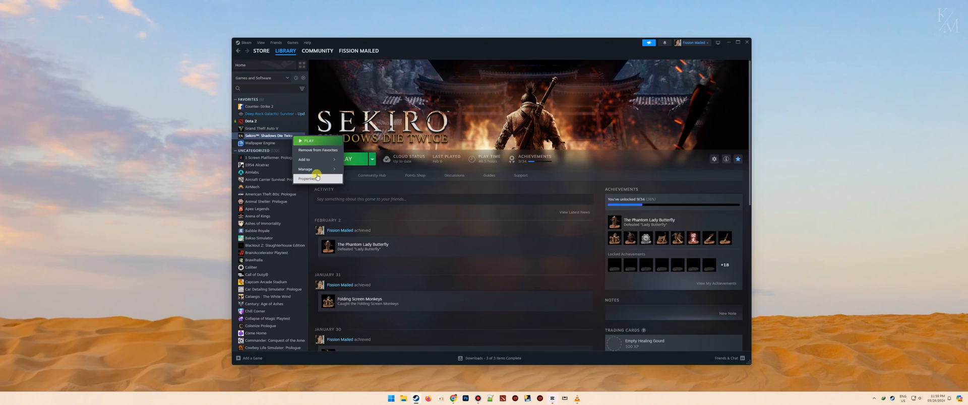
pyautogui.click(307, 178)
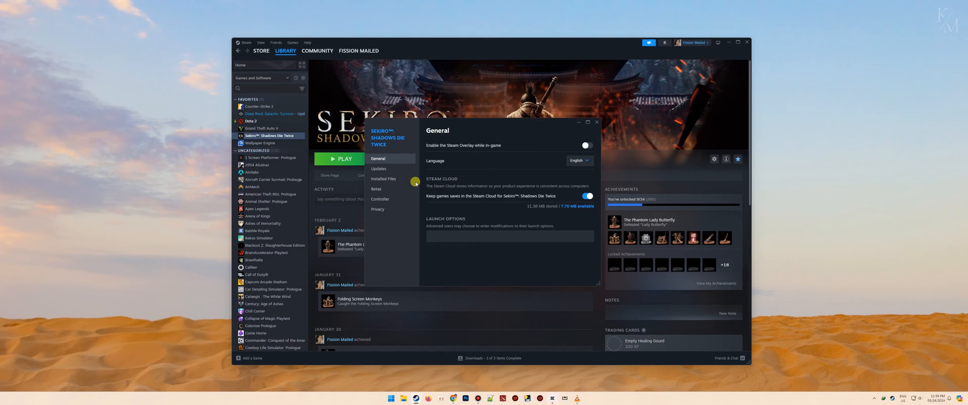
# Step: Show the Installed Files page with size, backup and verification options
pyautogui.click(383, 178)
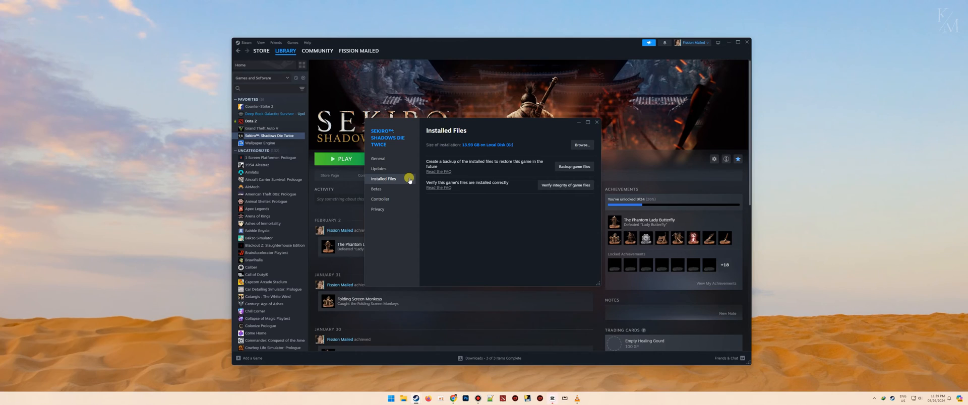
pyautogui.moveTo(557, 186)
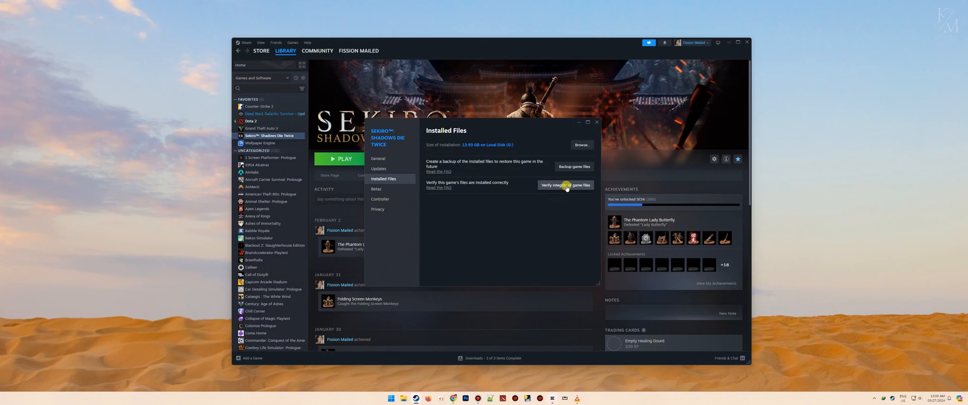
# Step: Start verifying the integrity of Sekiro's game files
pyautogui.click(564, 186)
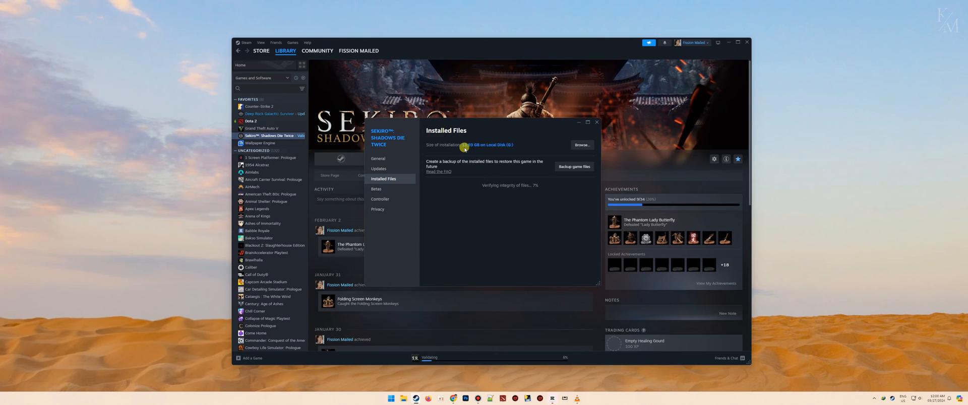
pyautogui.moveTo(507, 197)
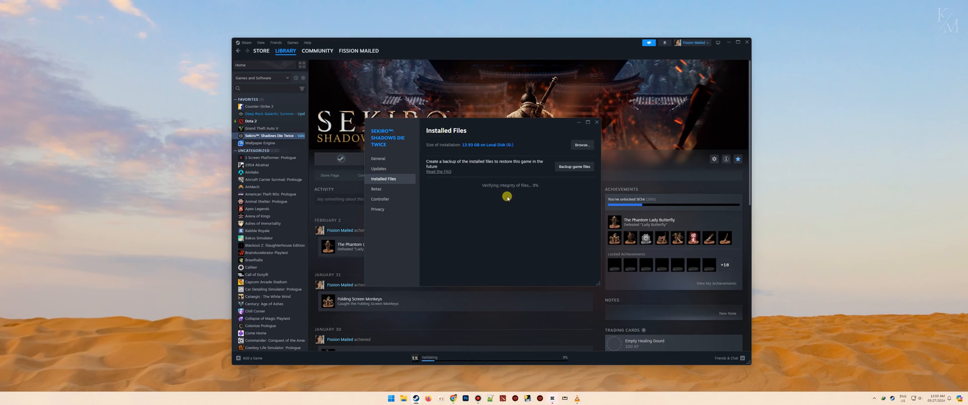